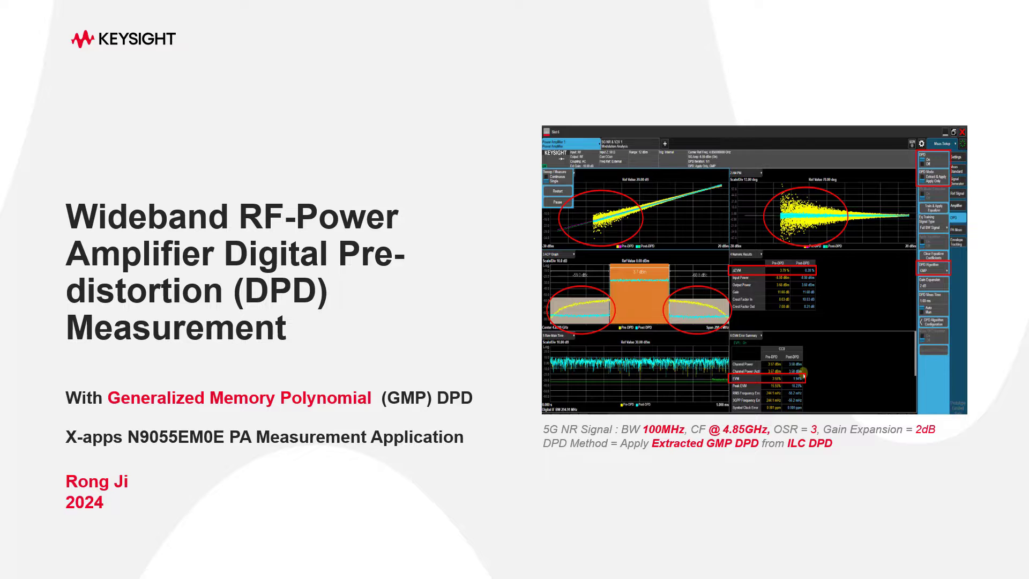
Advance from the title slide to the pre-DPD amplifier results slide
key("Right")
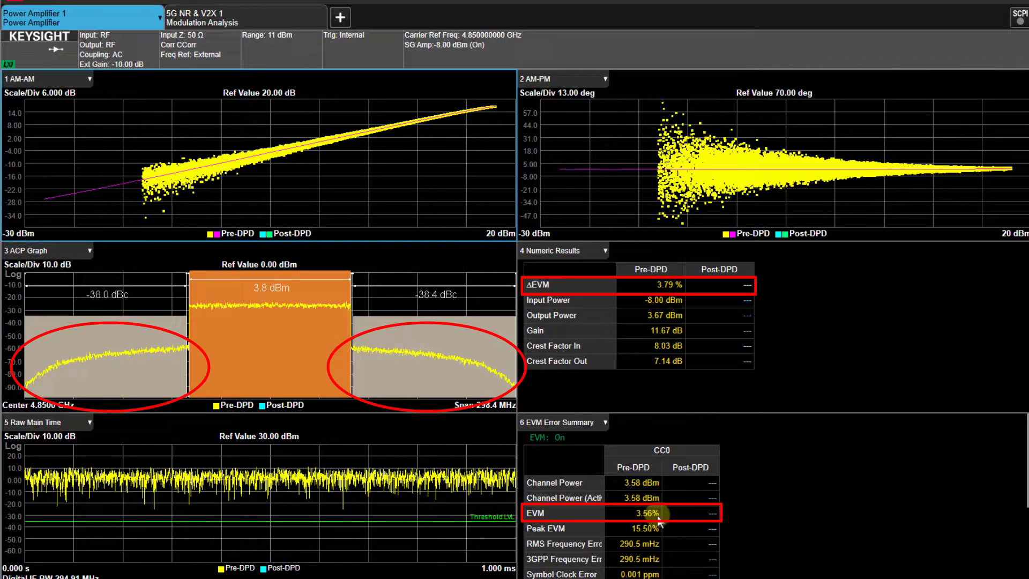
mouse_move(117, 336)
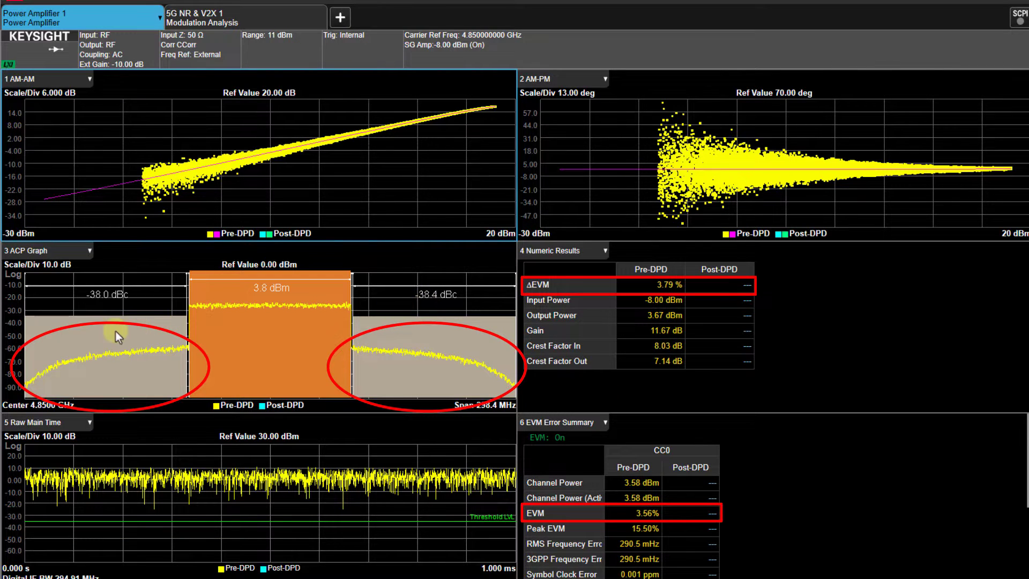
mouse_move(805, 248)
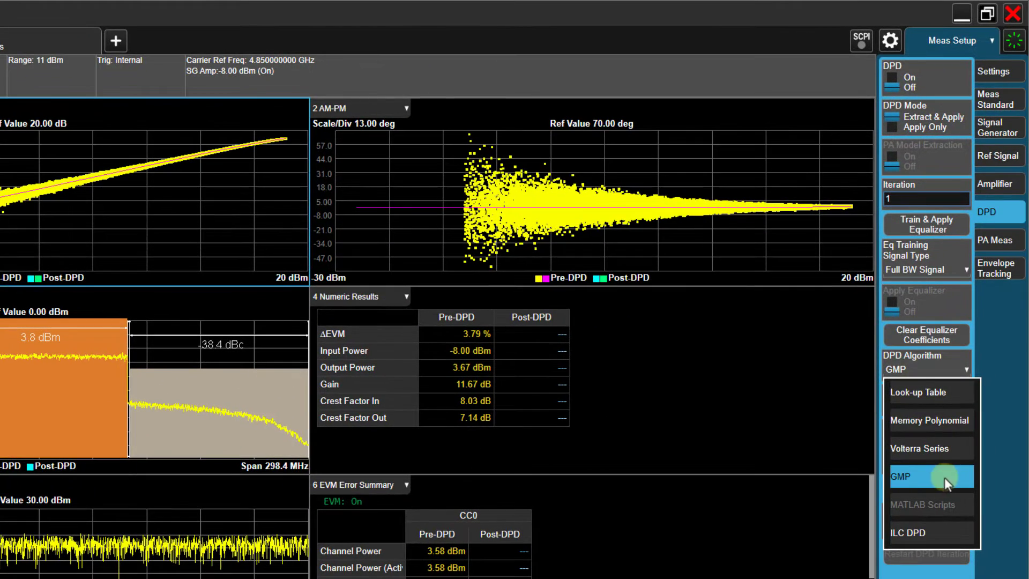
Select GMP as the DPD algorithm and bring up its algorithm configuration page
left_click(930, 476)
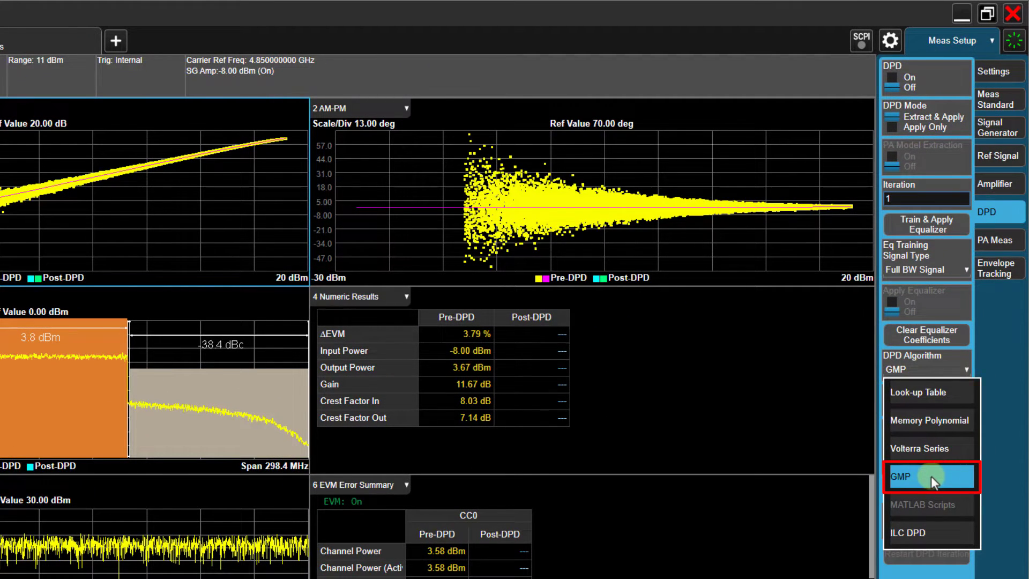
left_click(918, 476)
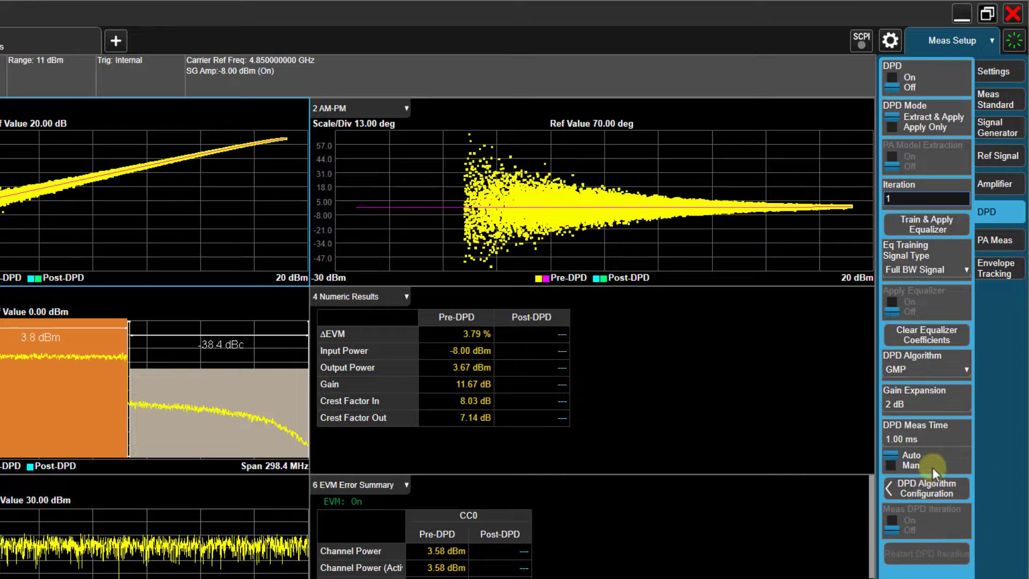
left_click(925, 489)
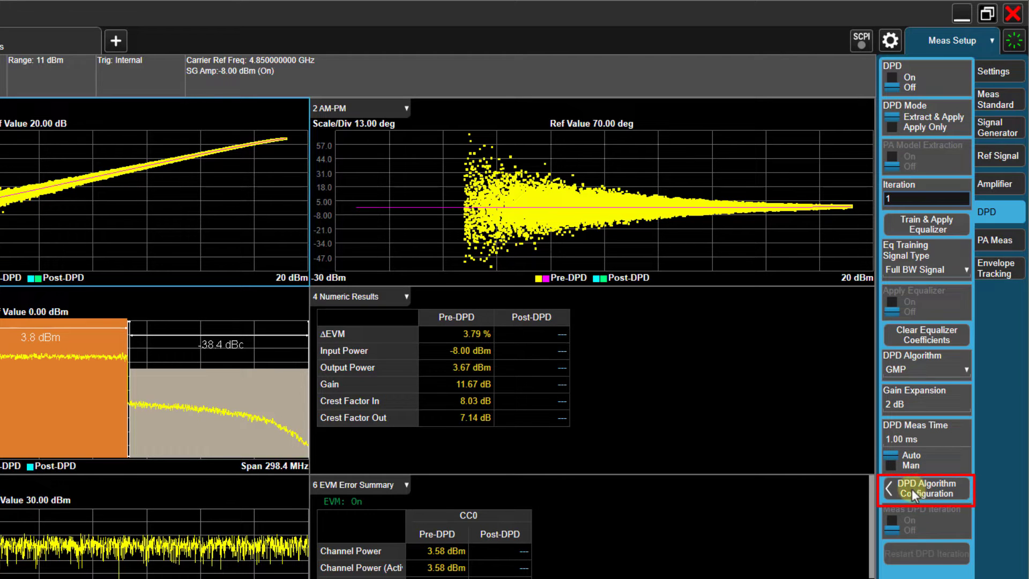
left_click(926, 487)
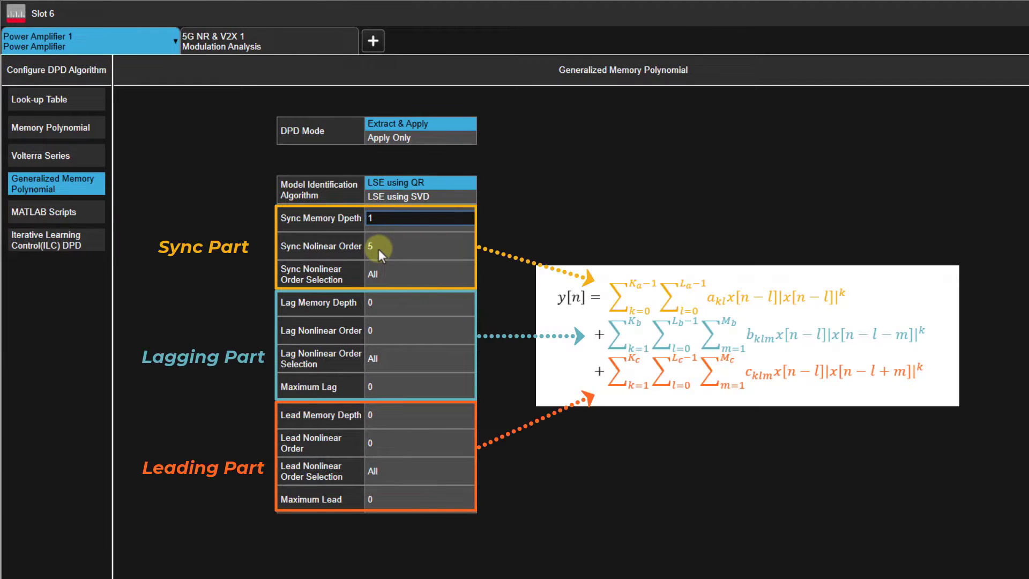
mouse_move(361, 282)
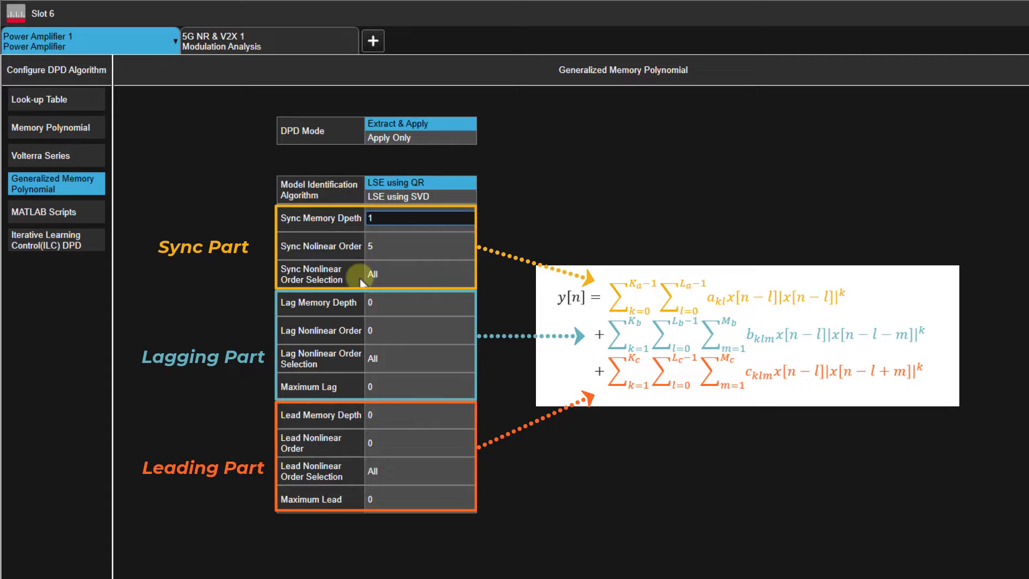
mouse_move(386, 318)
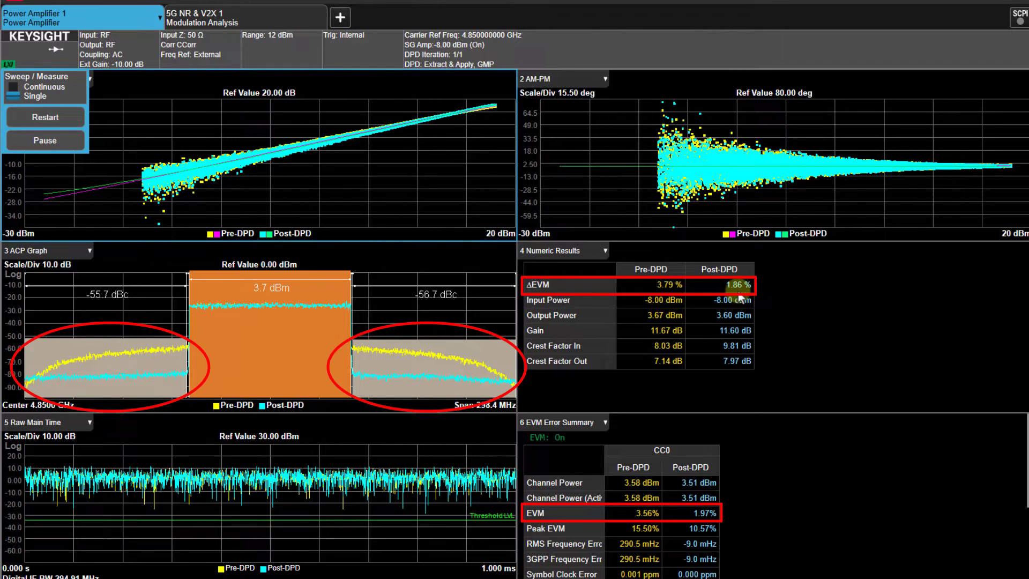
mouse_move(756, 417)
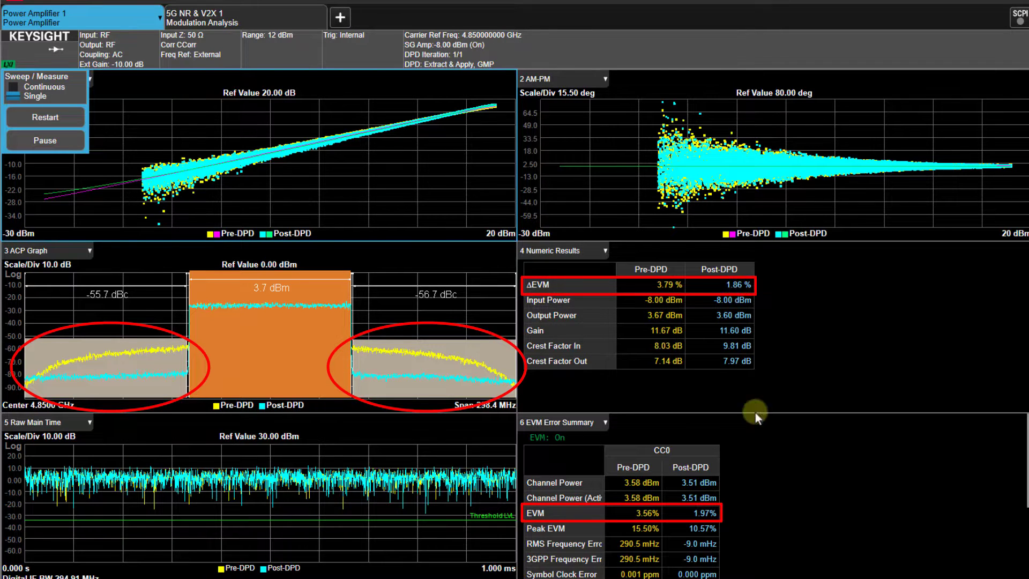
mouse_move(721, 520)
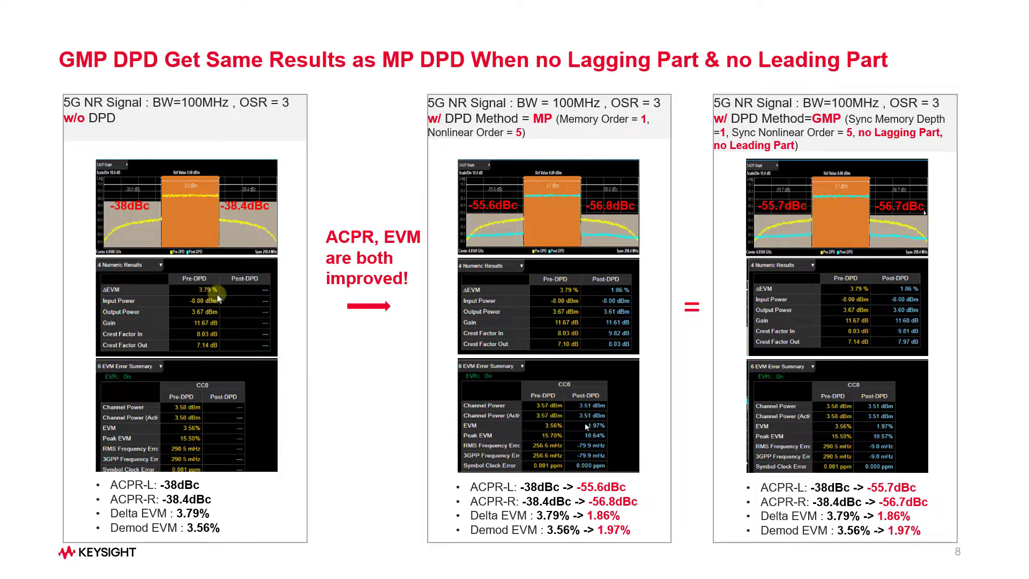
key("Right")
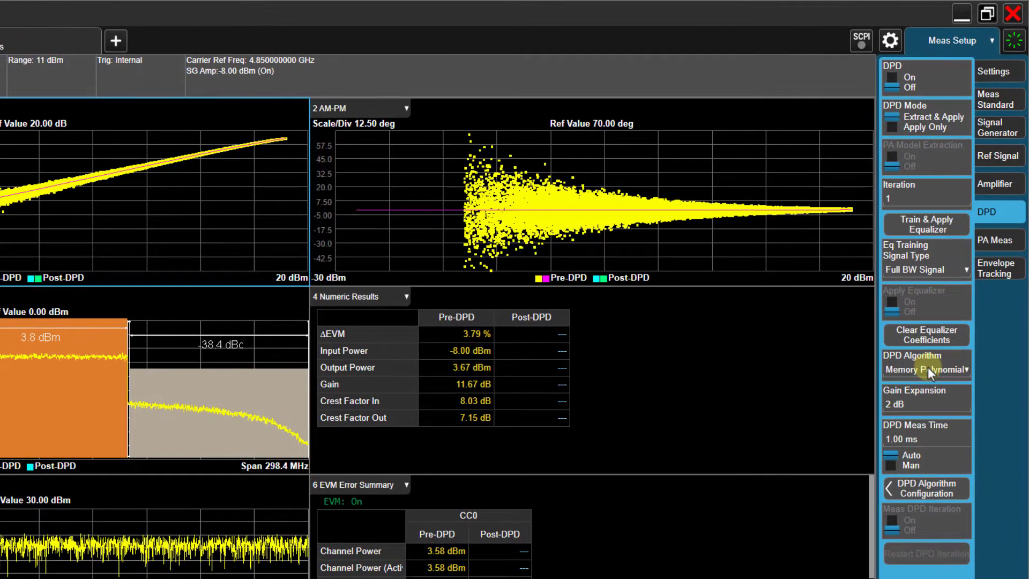
Choose ILC DPD, enable Extract DPD Model and set the extracted model to GMP
left_click(926, 369)
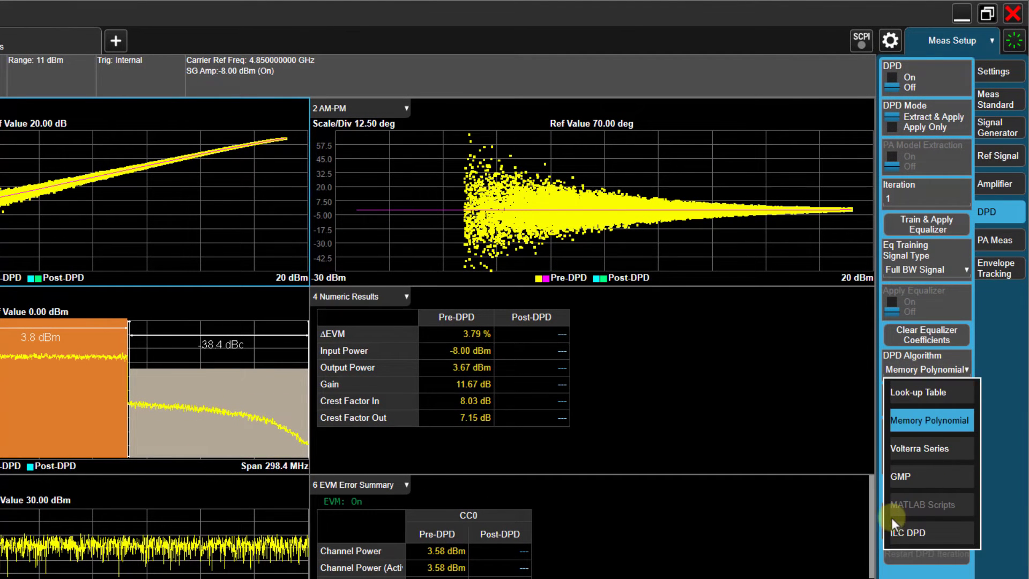
left_click(908, 533)
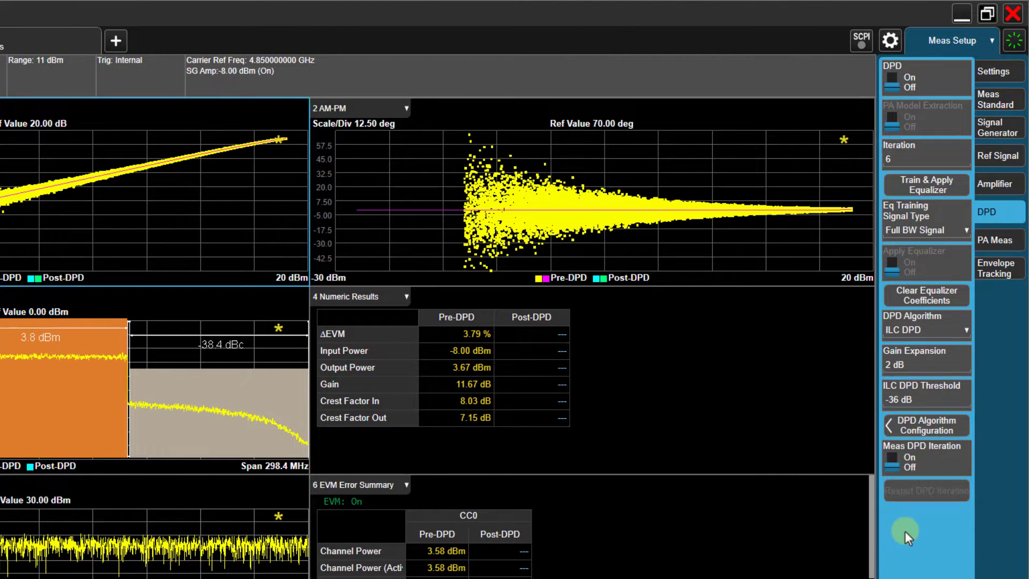
left_click(926, 155)
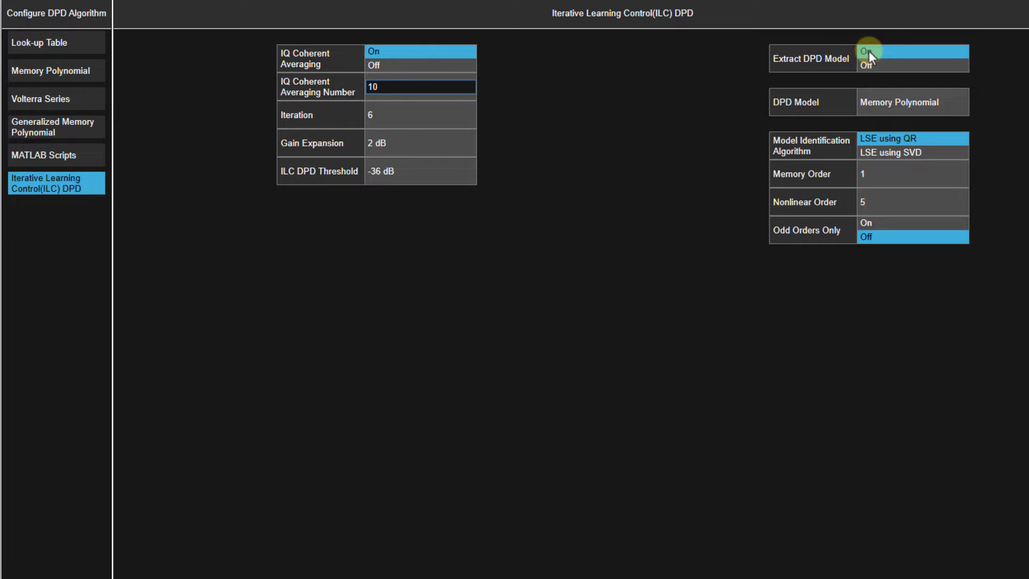
left_click(911, 102)
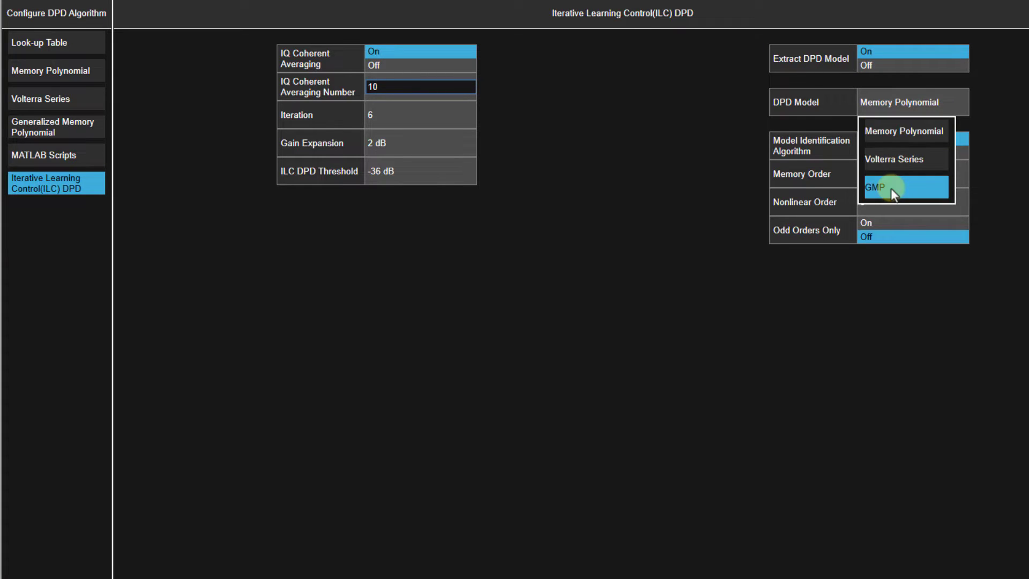
left_click(875, 187)
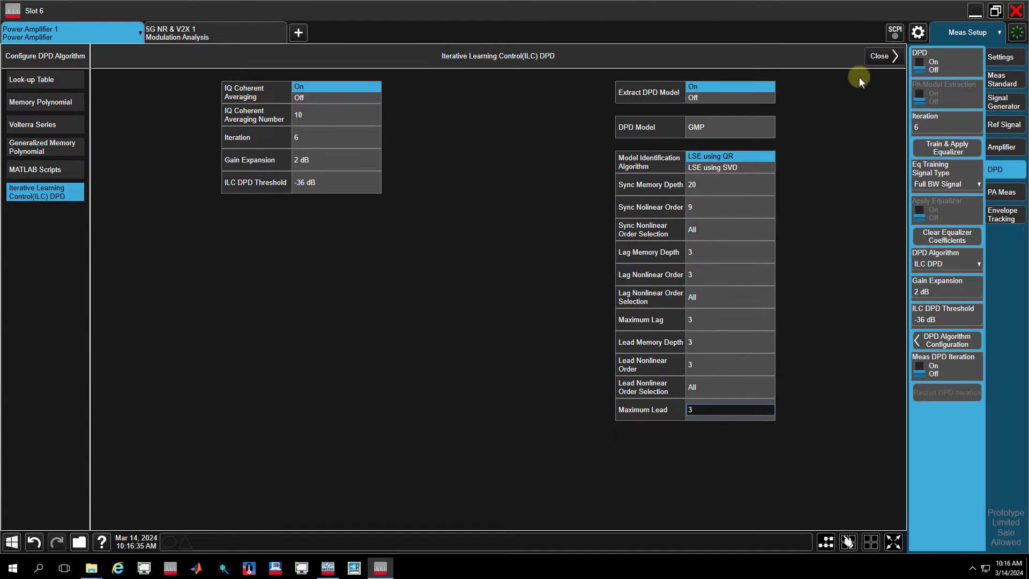
Close the ILC DPD configuration so the measurement runs and shows post-DPD results
left_click(879, 56)
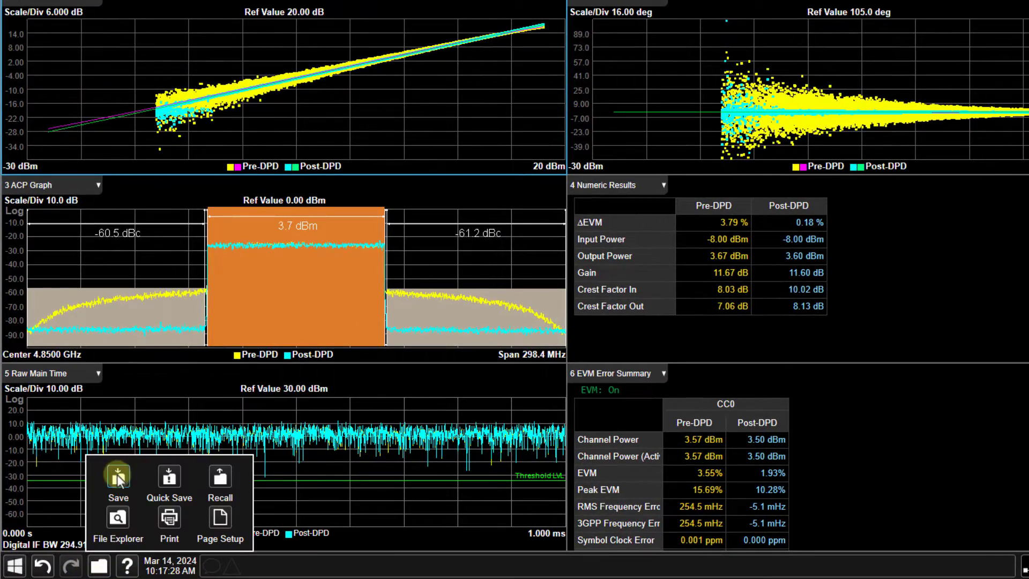
Save the extracted DPD model from the ILC GMP run via File > Save > DPD Model
left_click(118, 476)
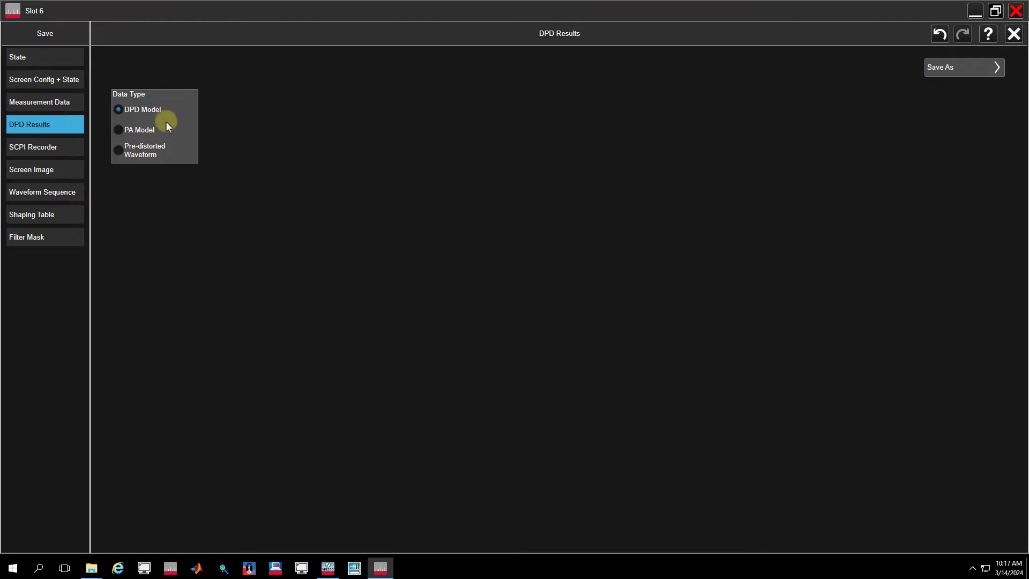
left_click(962, 66)
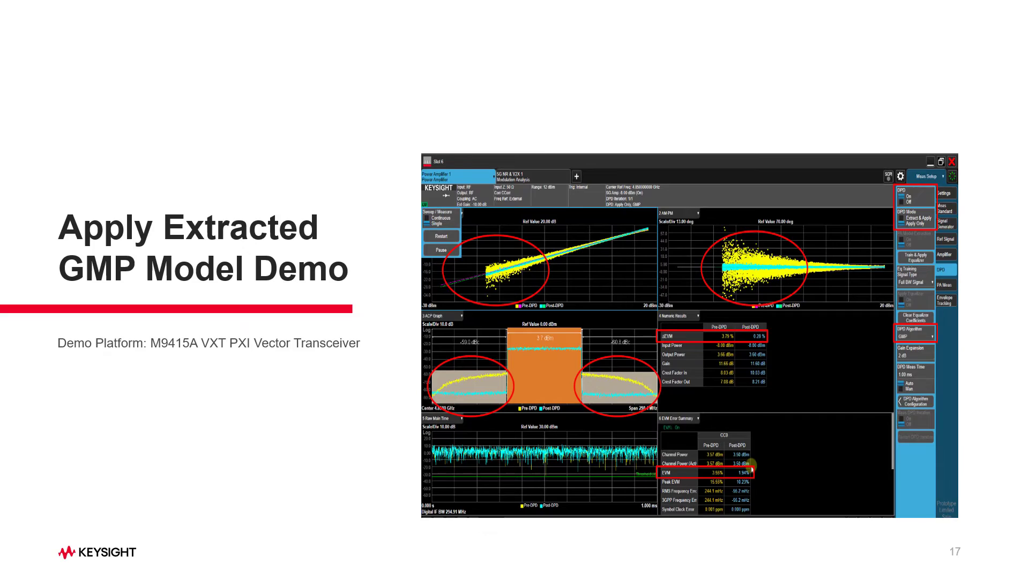
Change the DPD algorithm from ILC DPD to GMP
left_click(911, 330)
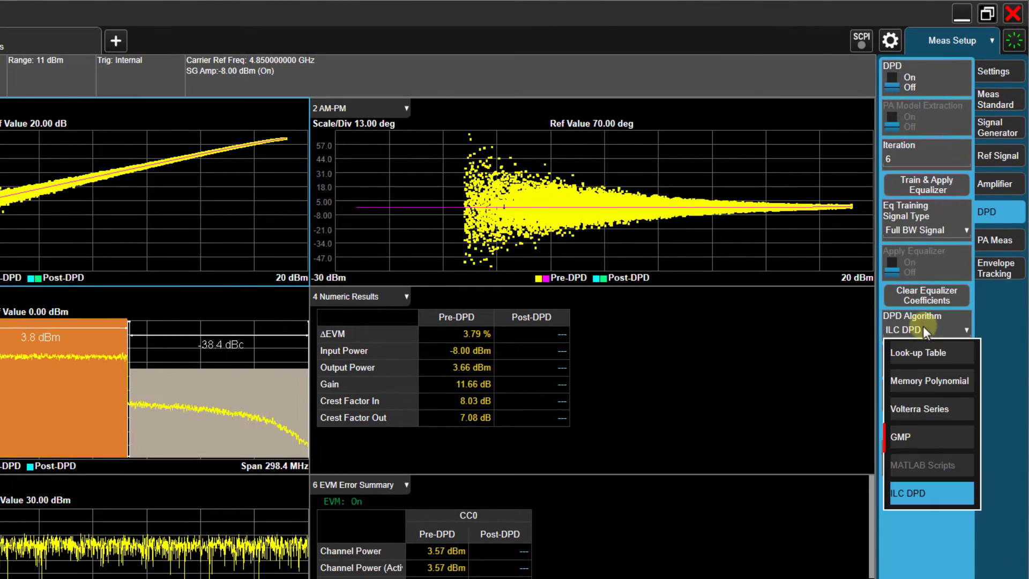
left_click(901, 438)
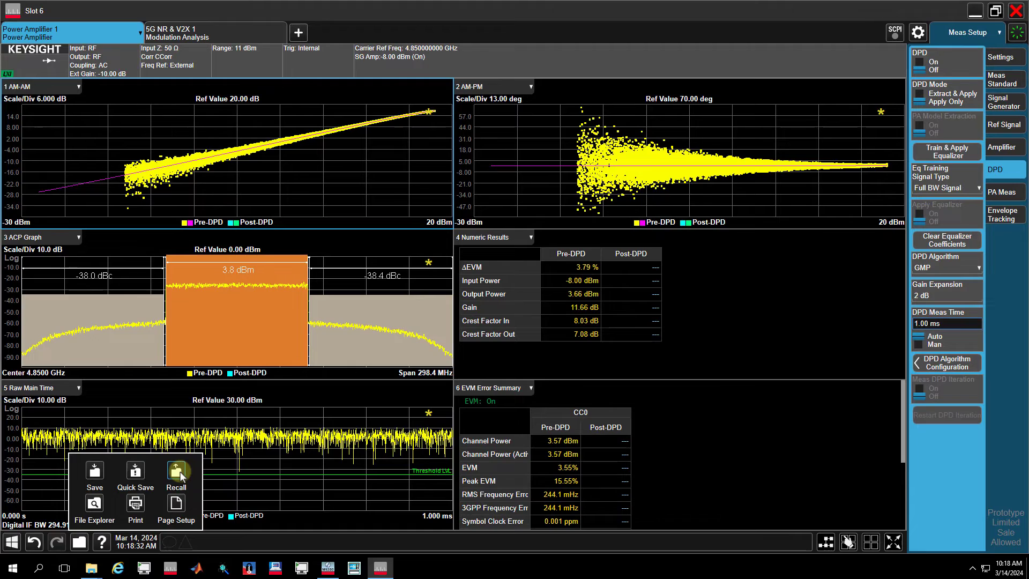
Recall the DPD model file ILCDPDModel_GMP_0001.csv and apply it to the measurement
left_click(176, 472)
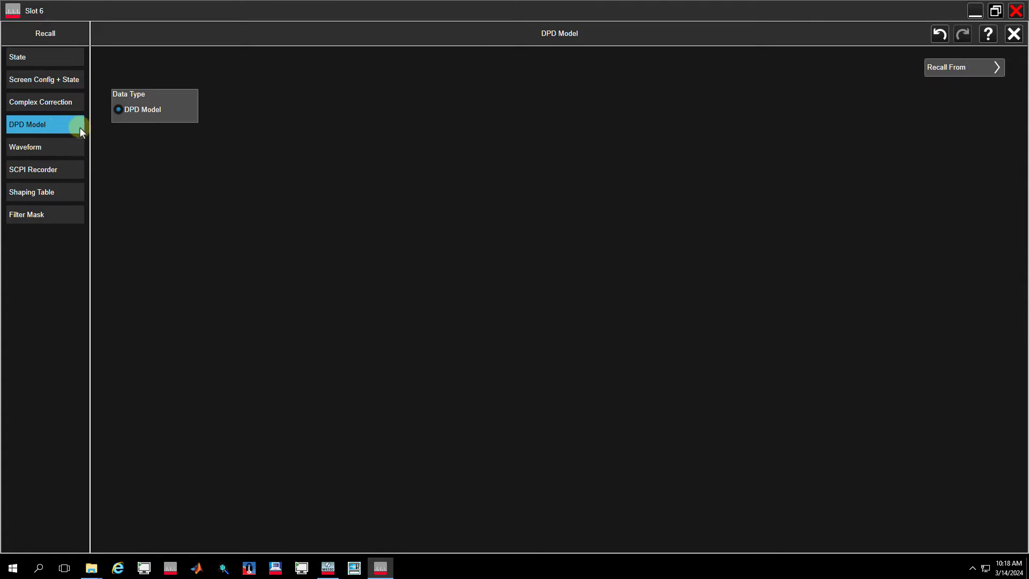
left_click(963, 66)
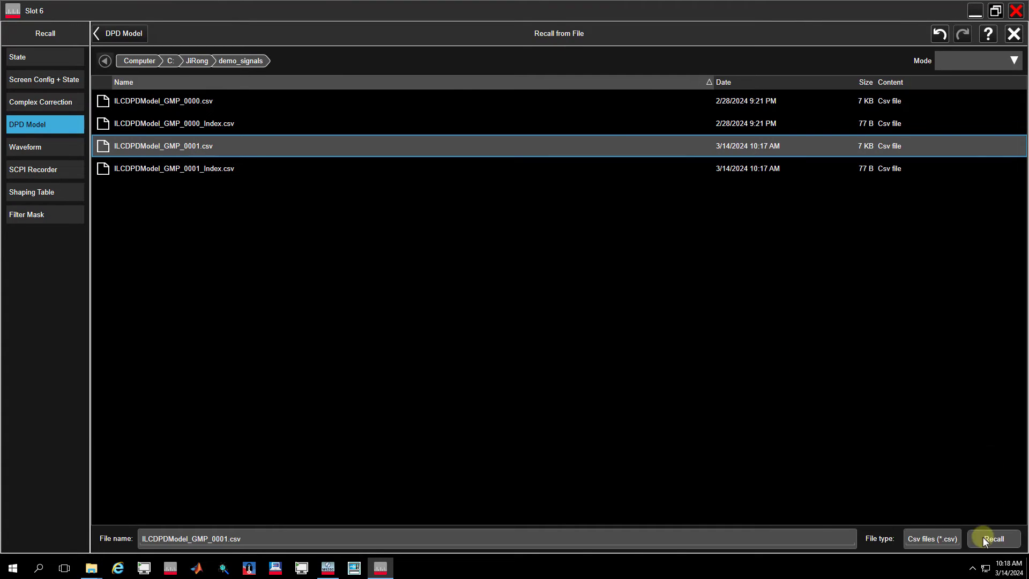
left_click(994, 538)
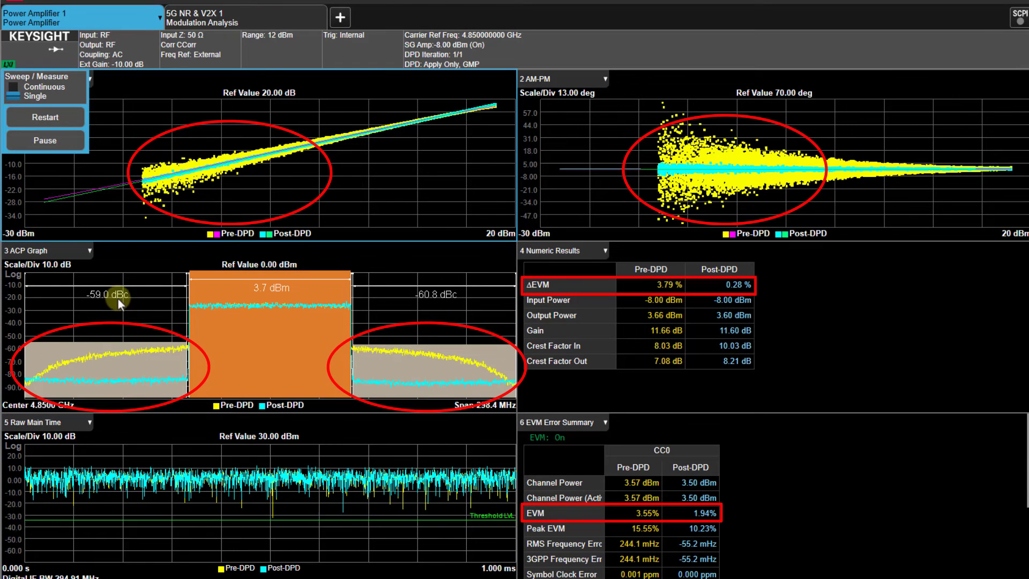
mouse_move(738, 311)
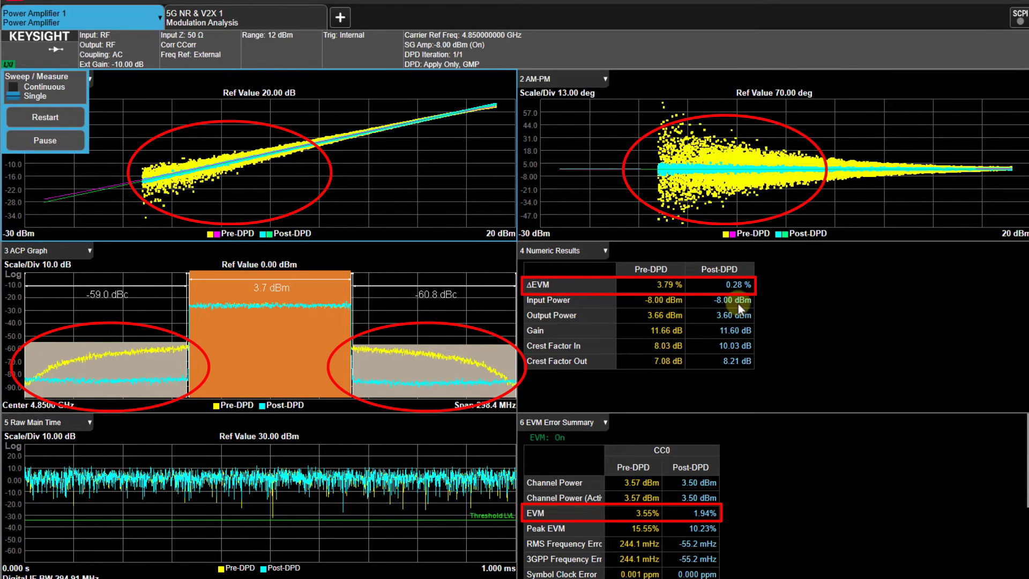